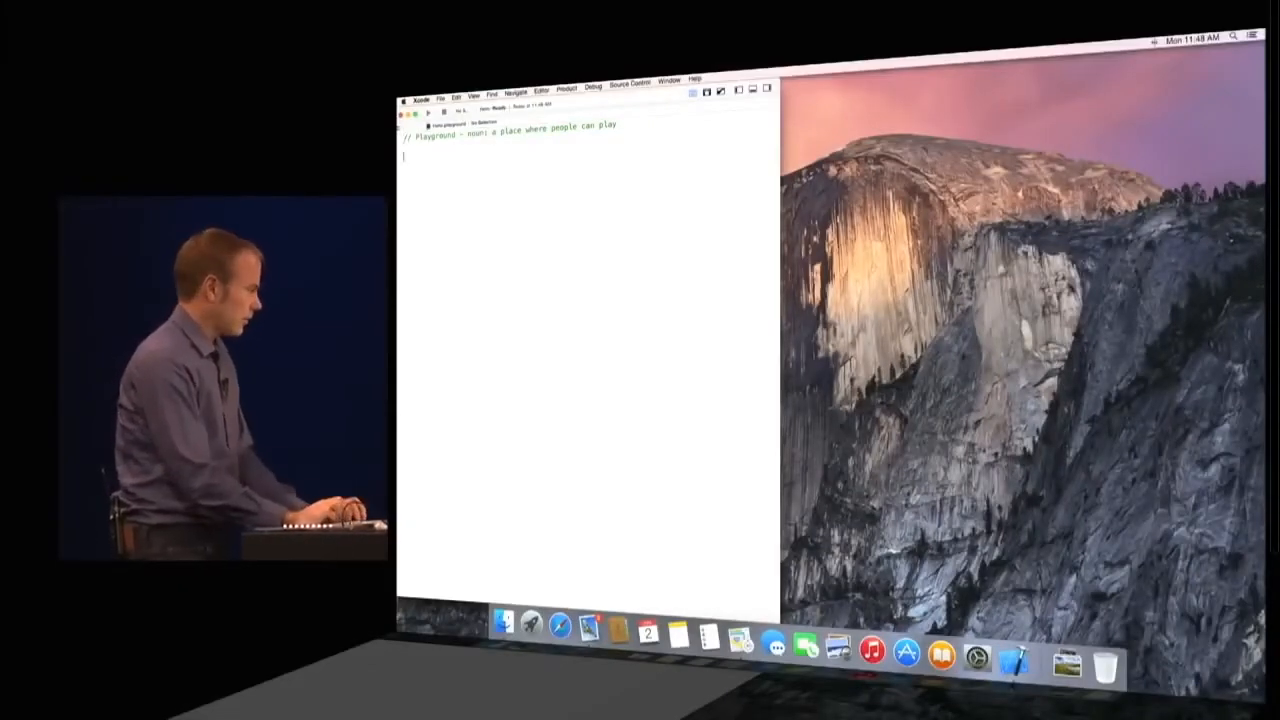
Build the playground string from "Hello" plus " WWDC!" so it reads Hello WWDC!
text(var b = "Hello)
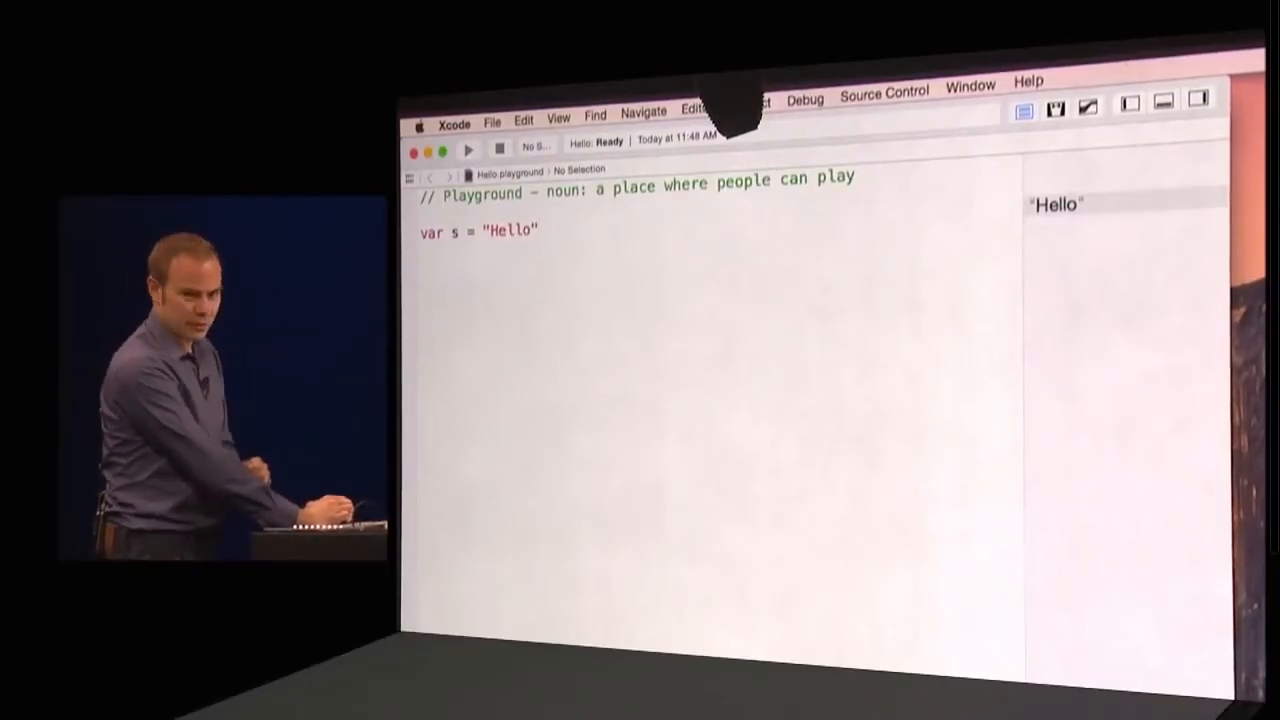
text(+)
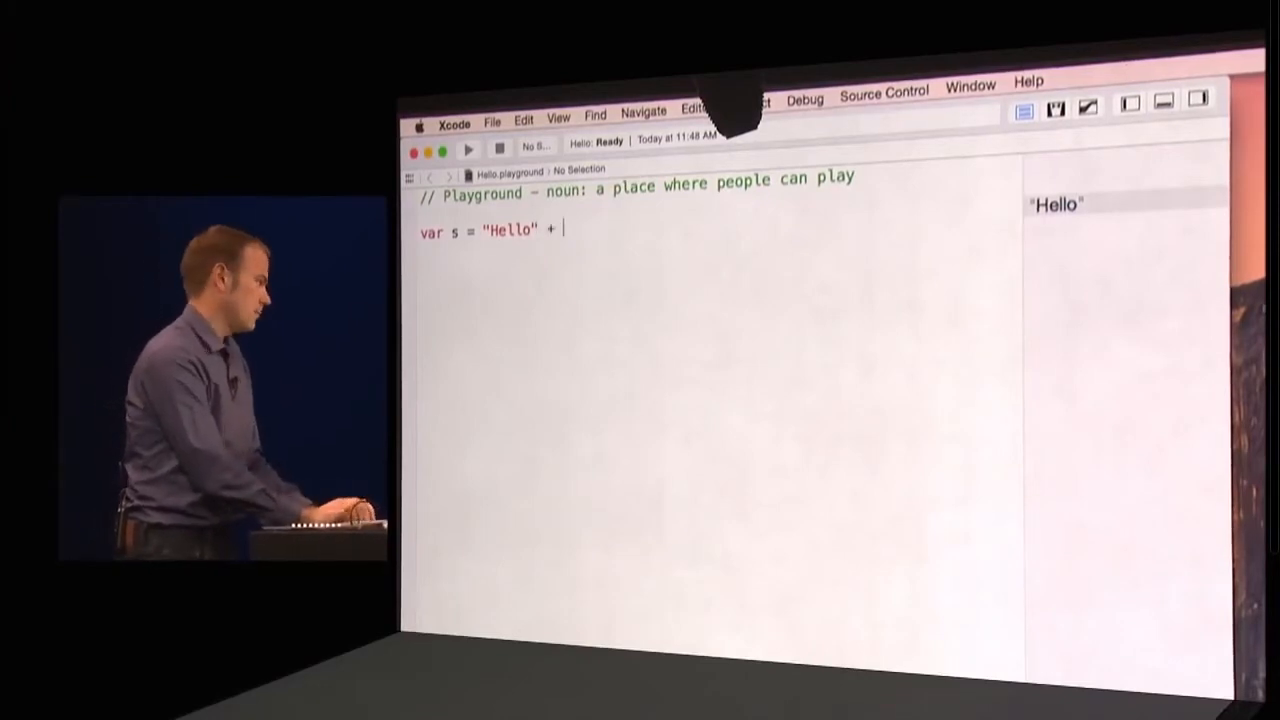
text(" WWDC!")
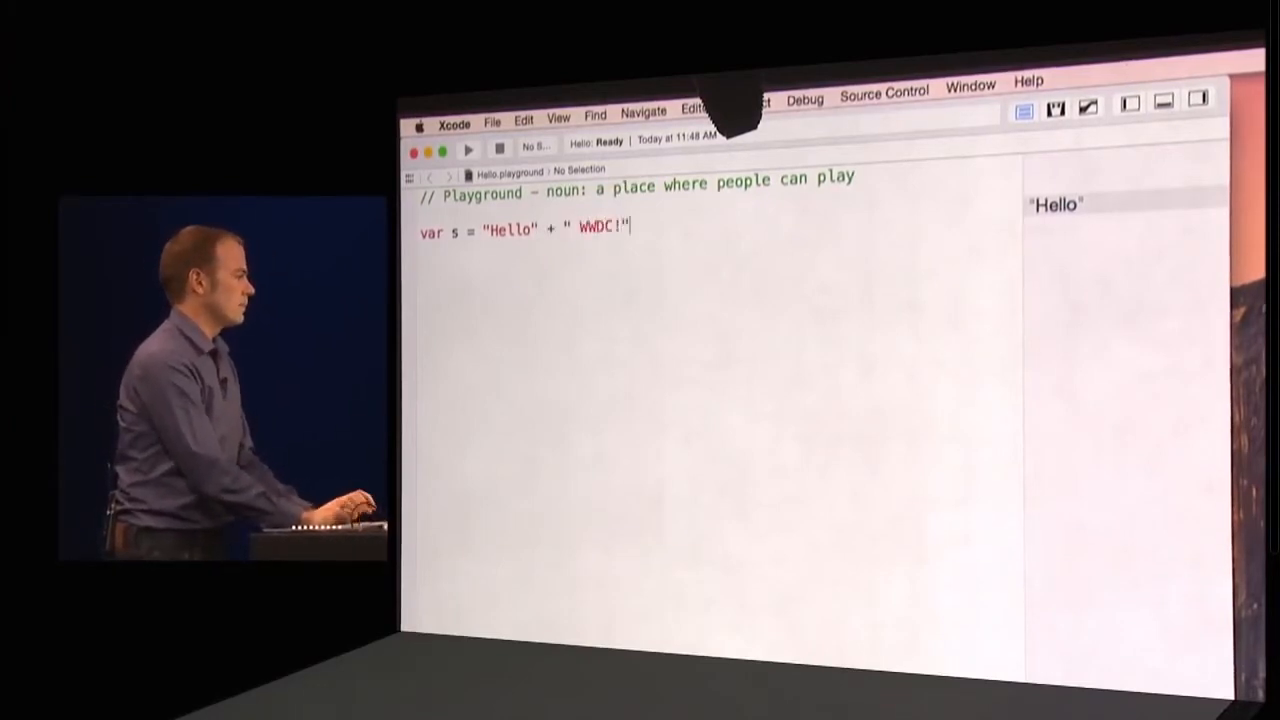
key(return)
text(import Co)
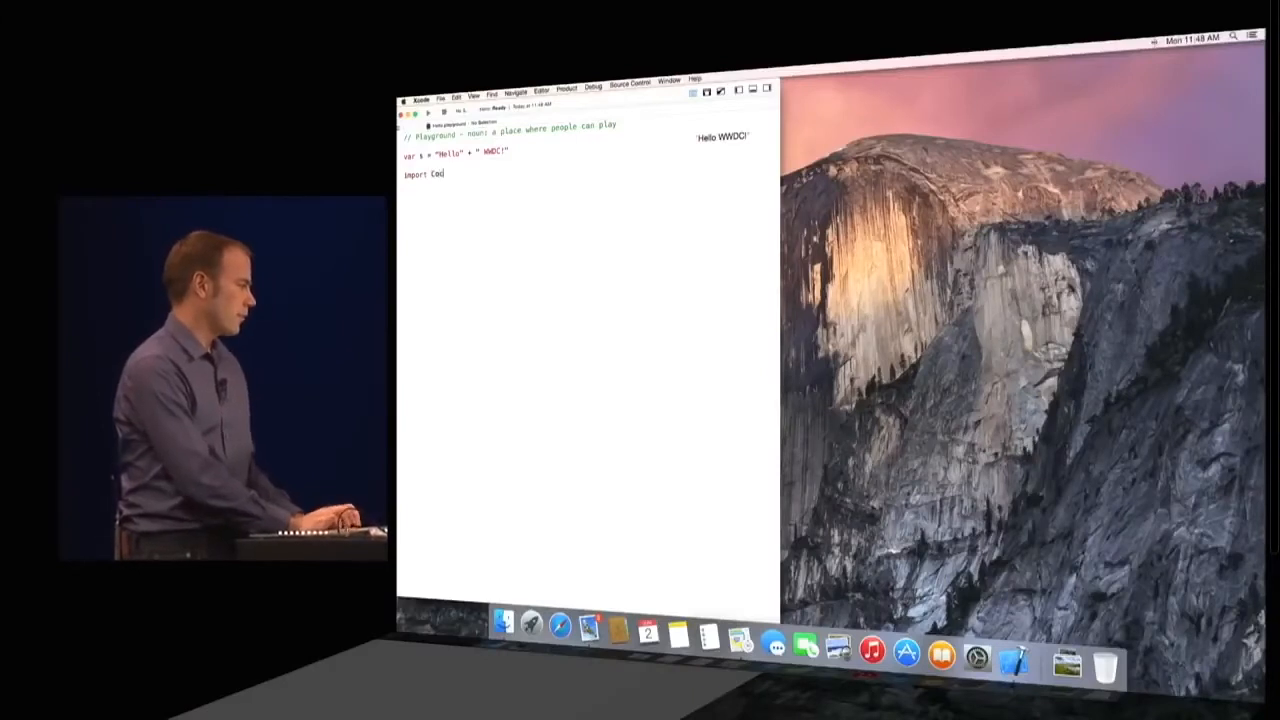
Import Cocoa and load the "blimp" image into hero with NSImage(named:)
text(coa)
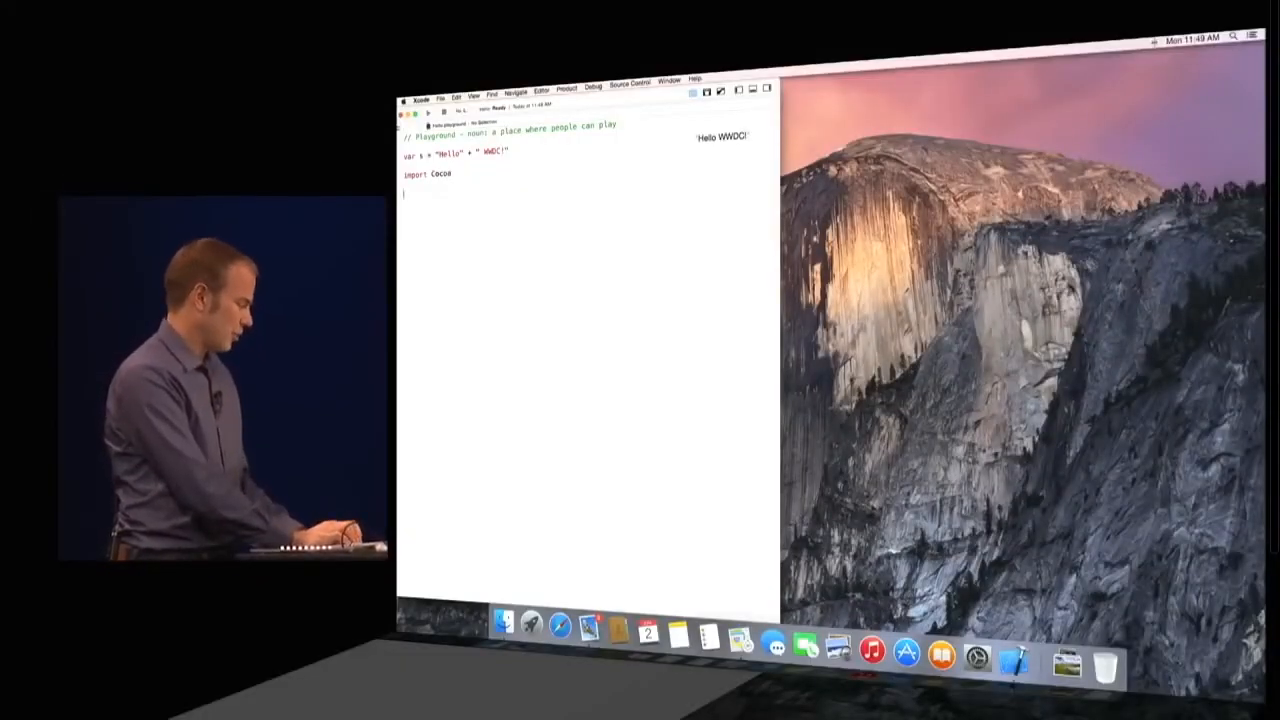
text(let hero = NSImage(named: "blimp"))
text(let images = ["round", "star", "heart"].map {)
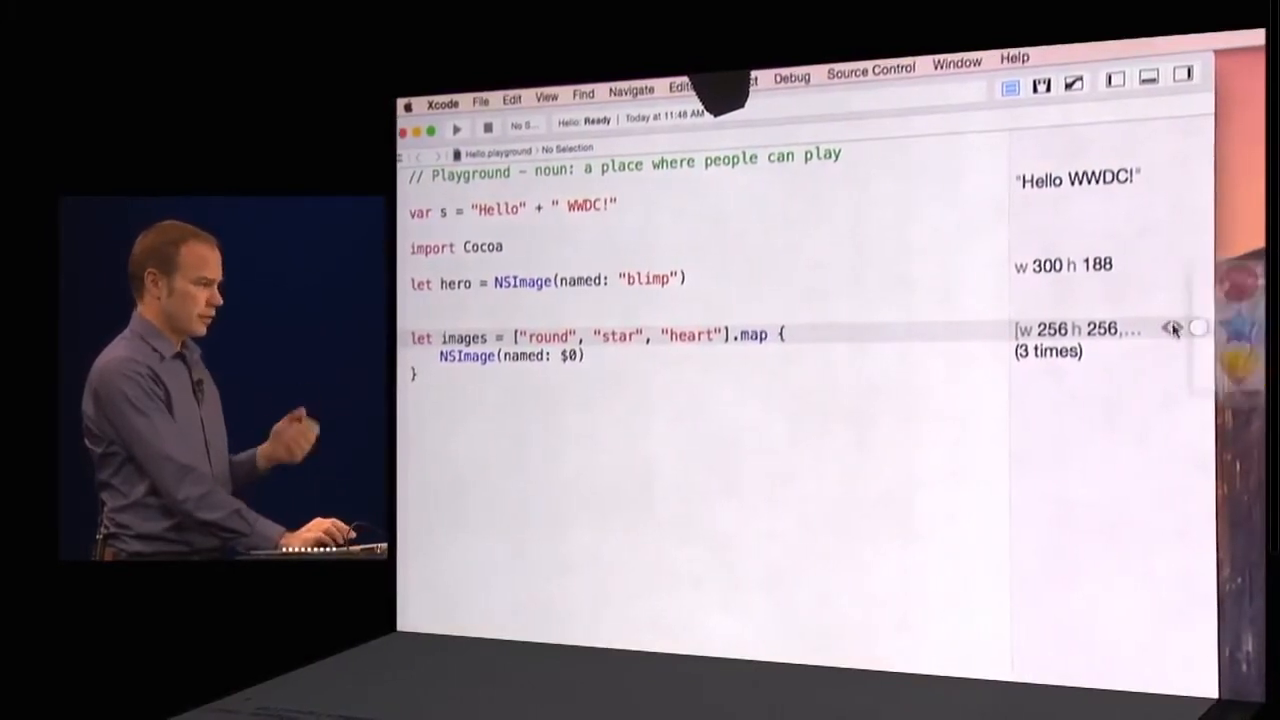
Preview the three images, write the flight-path loop, and graph its values in the timeline
click(1170, 330)
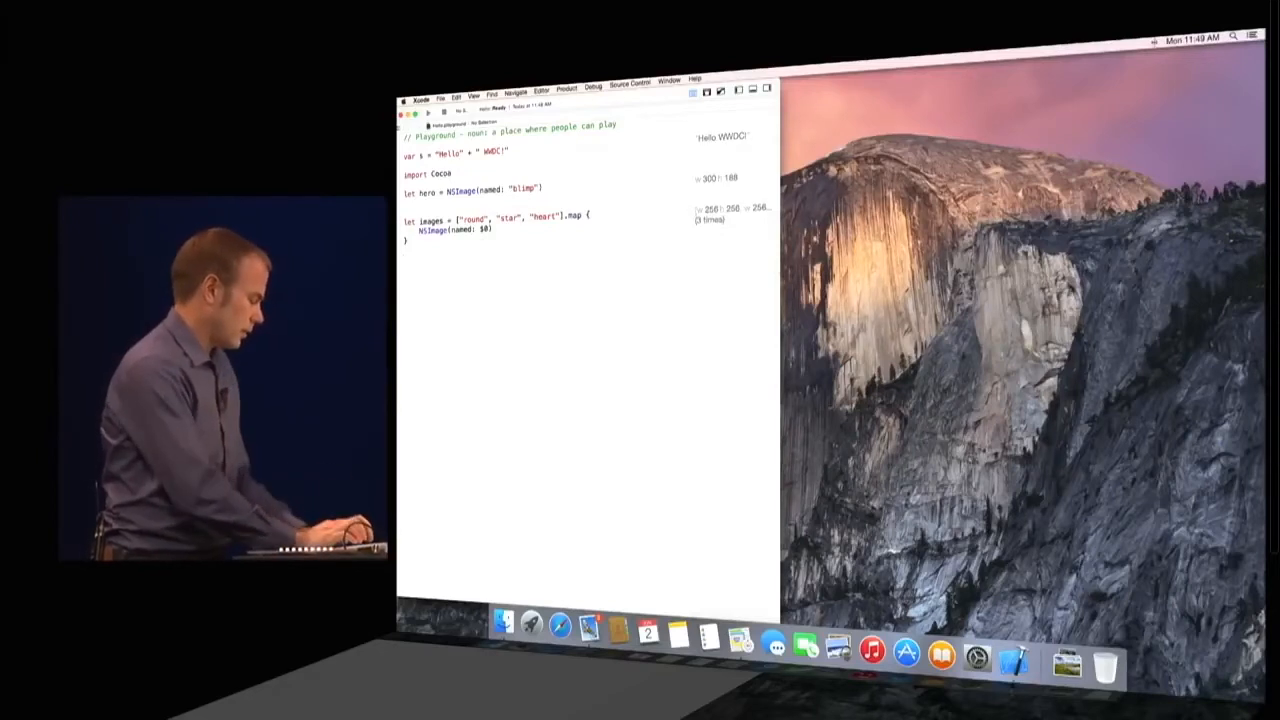
text(var)
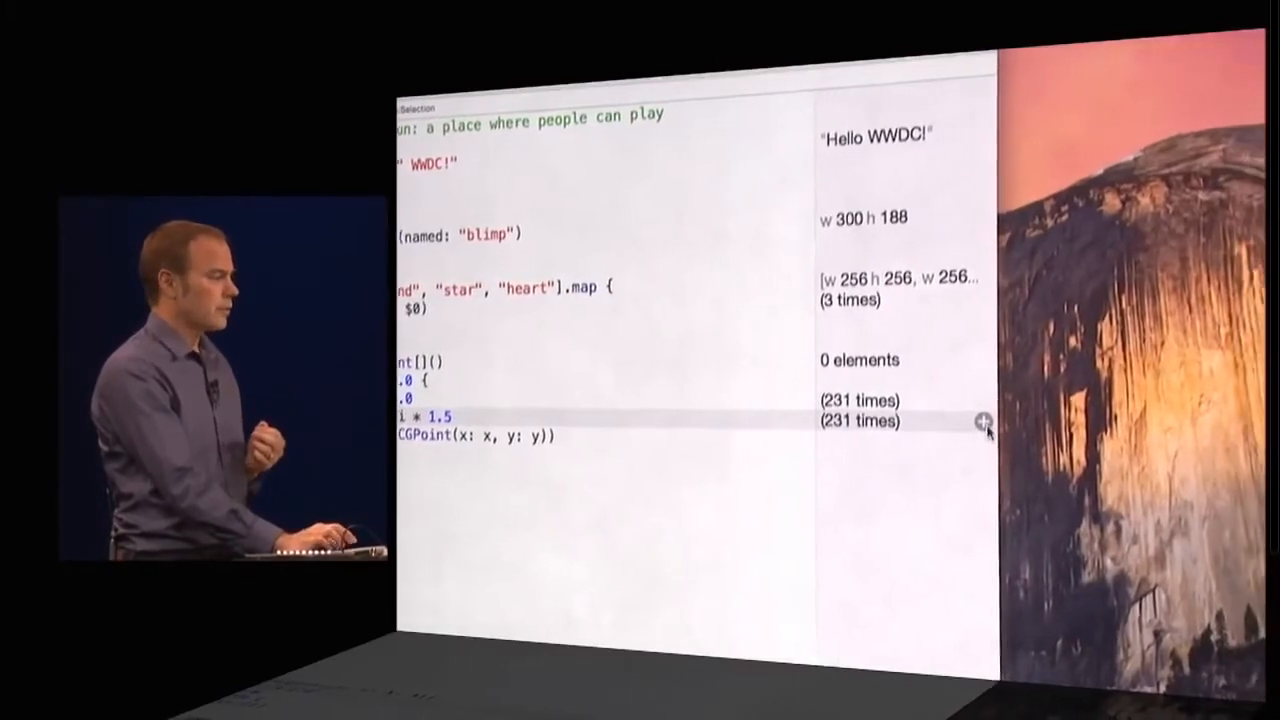
click(980, 420)
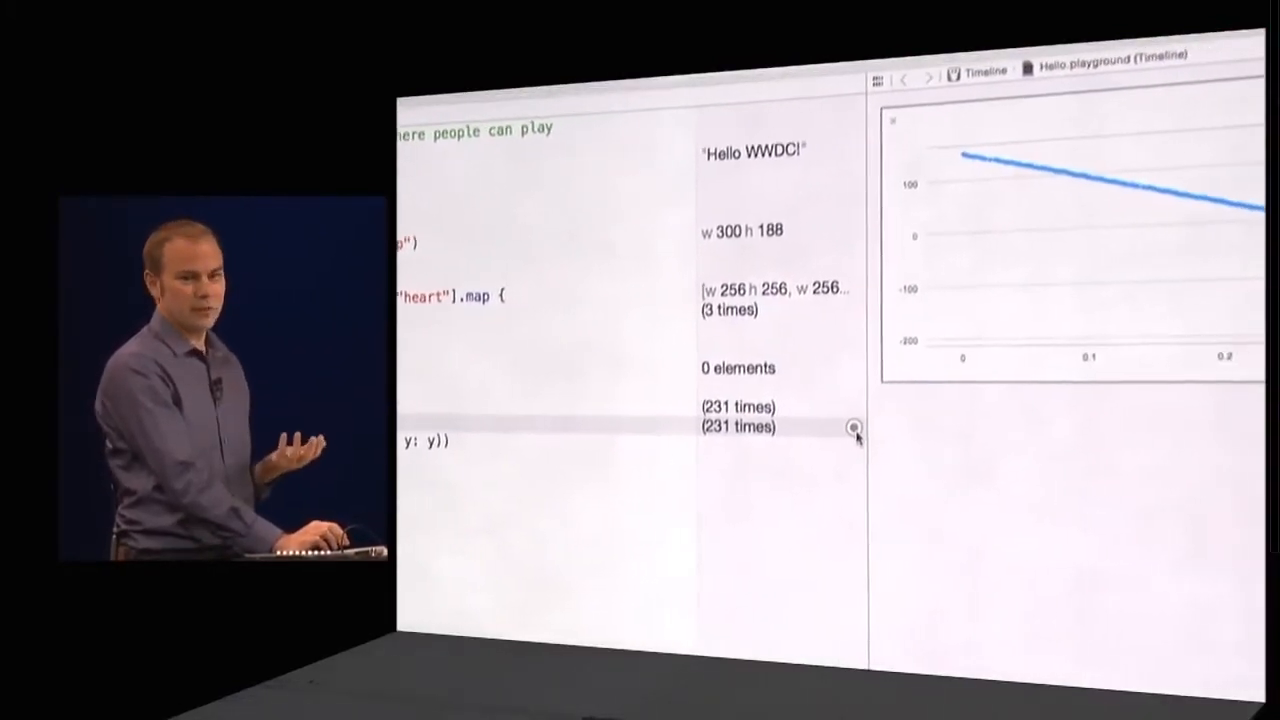